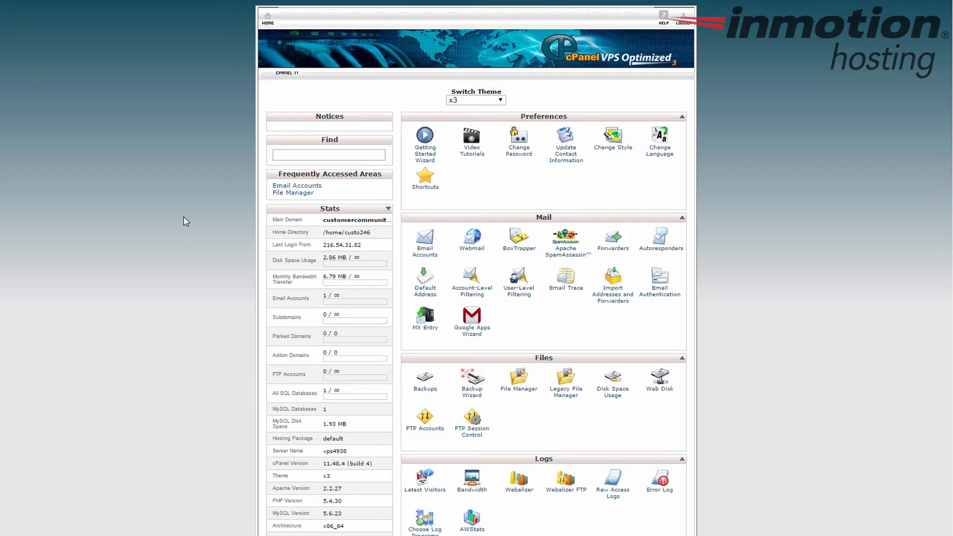
mouse_move(828, 233)
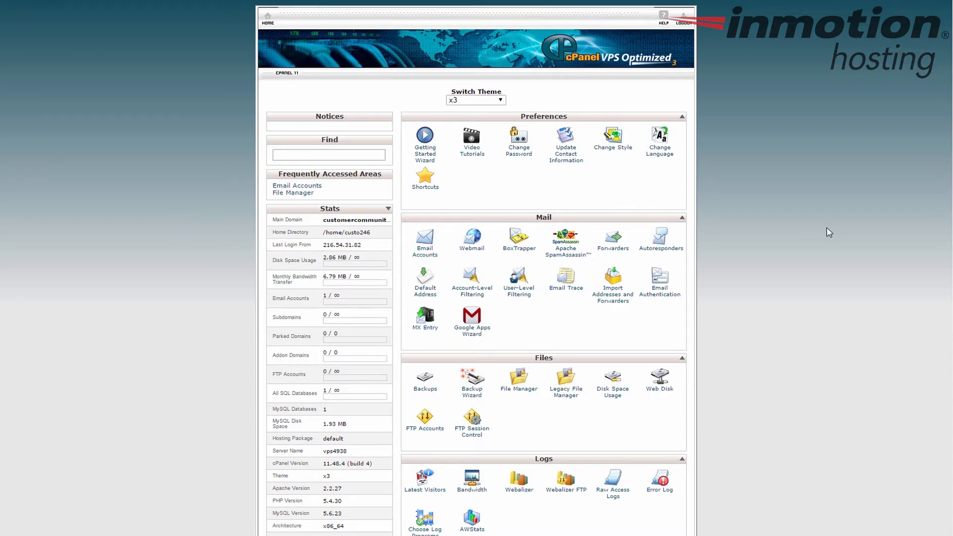
- Launch File Manager targeting Web Root (public_html/www) with Show Hidden Files checked
scroll(down, 3)
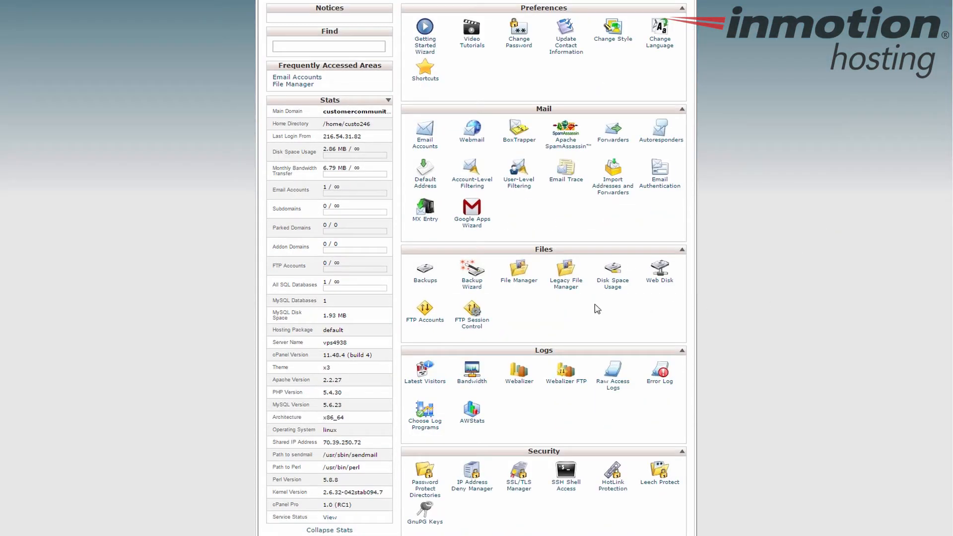
click(518, 269)
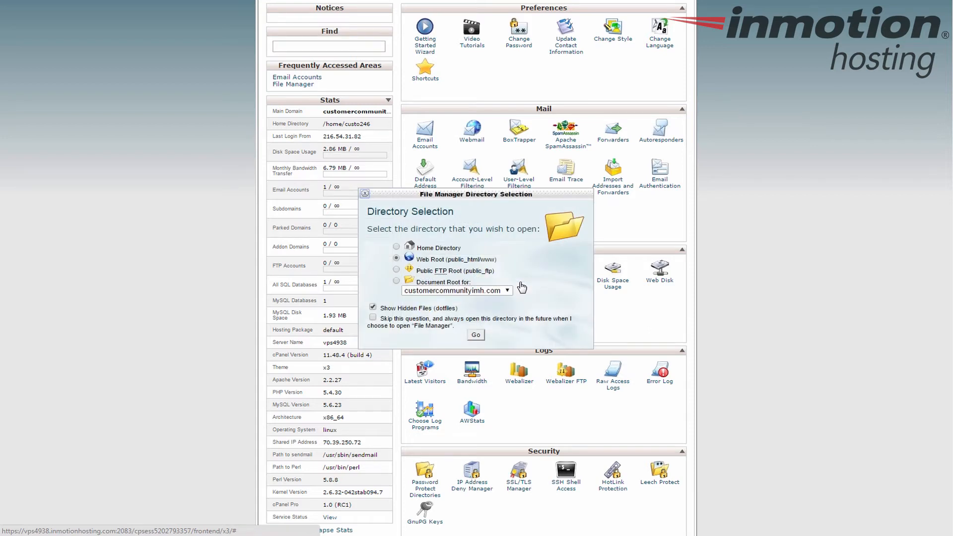
mouse_move(418, 264)
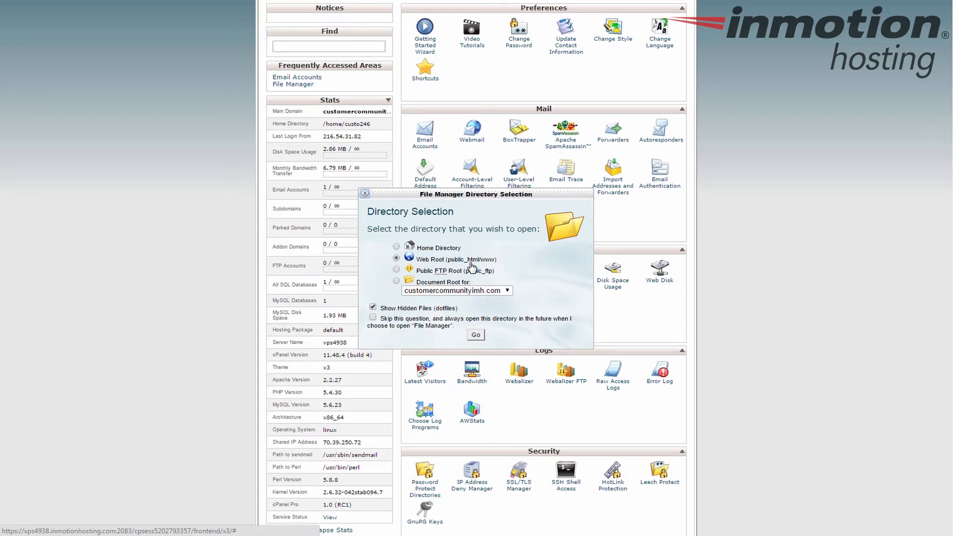
mouse_move(399, 286)
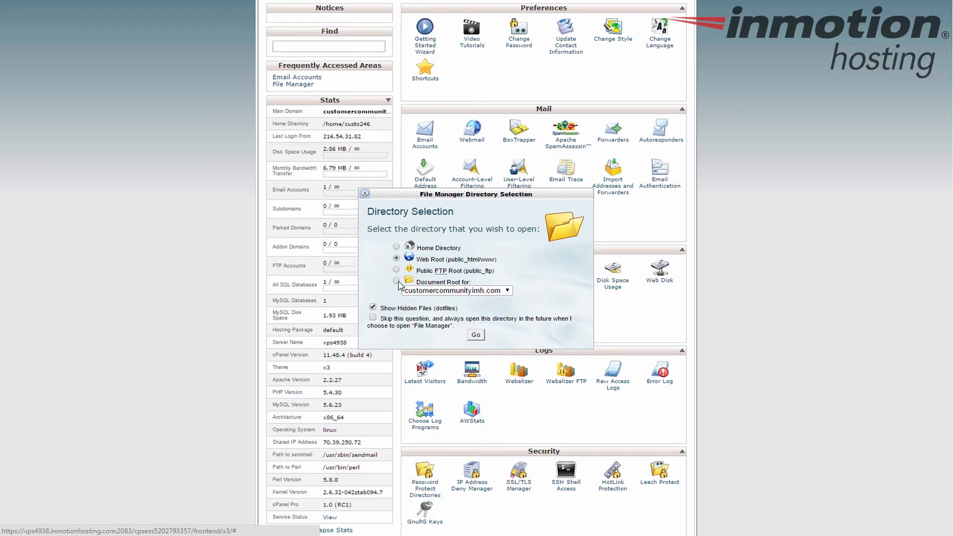
click(396, 282)
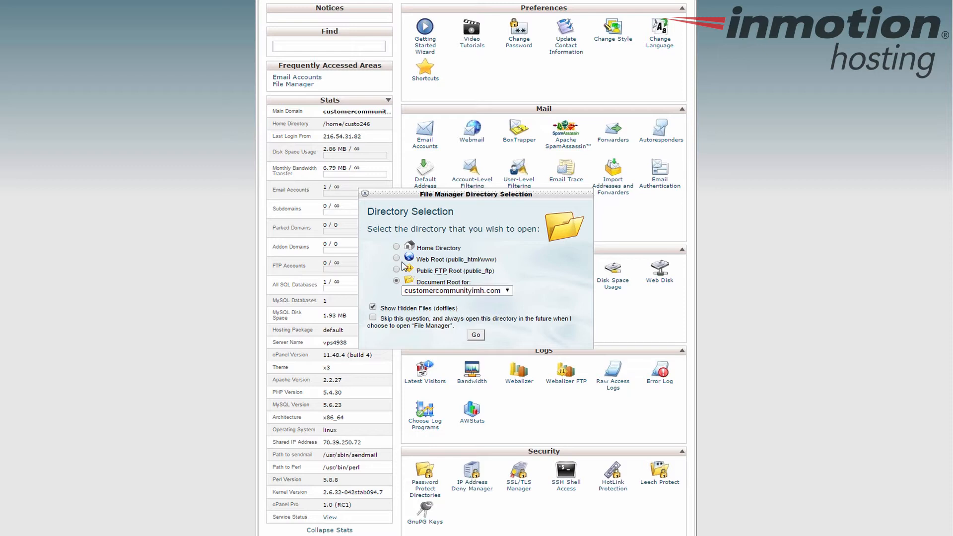
click(397, 260)
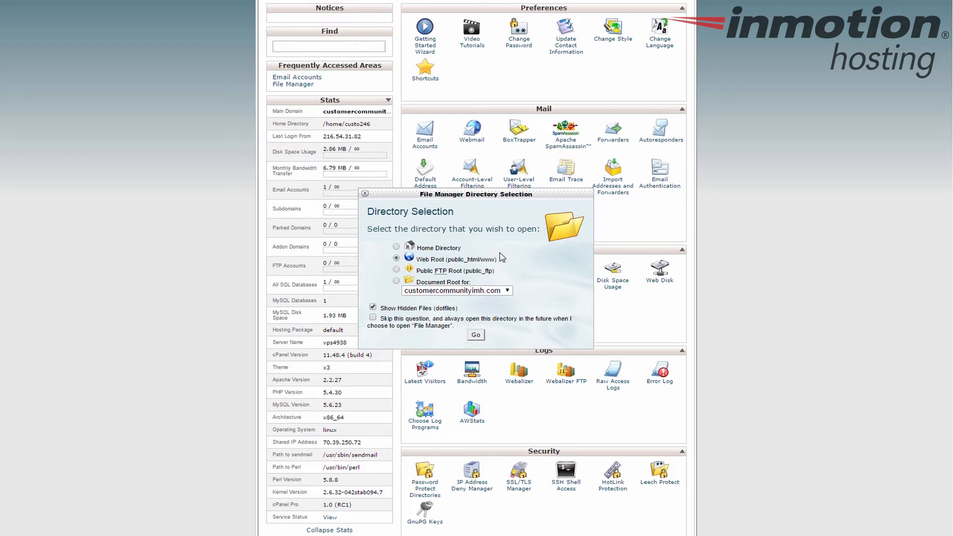
mouse_move(414, 320)
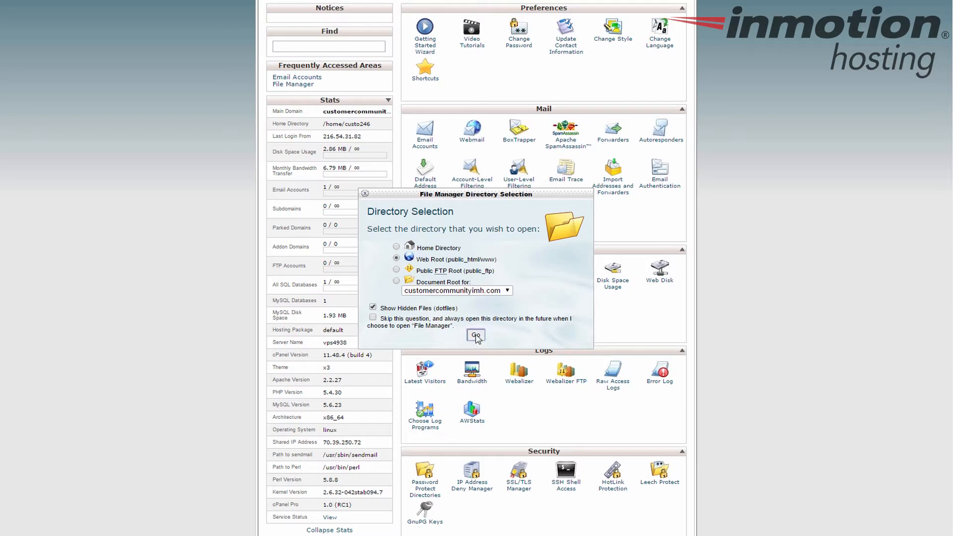
- Open File Manager in public_html and choose Edit on the .htaccess file
click(476, 335)
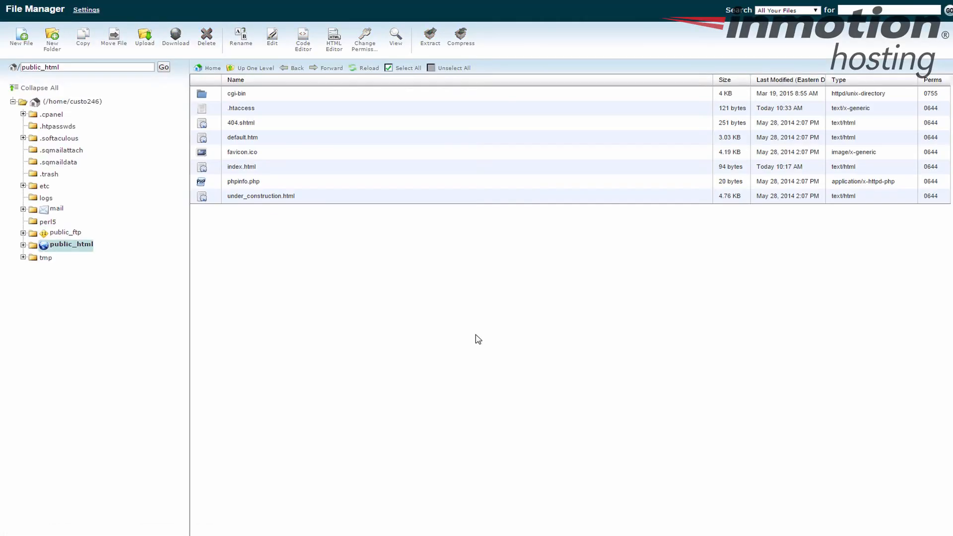
mouse_move(307, 195)
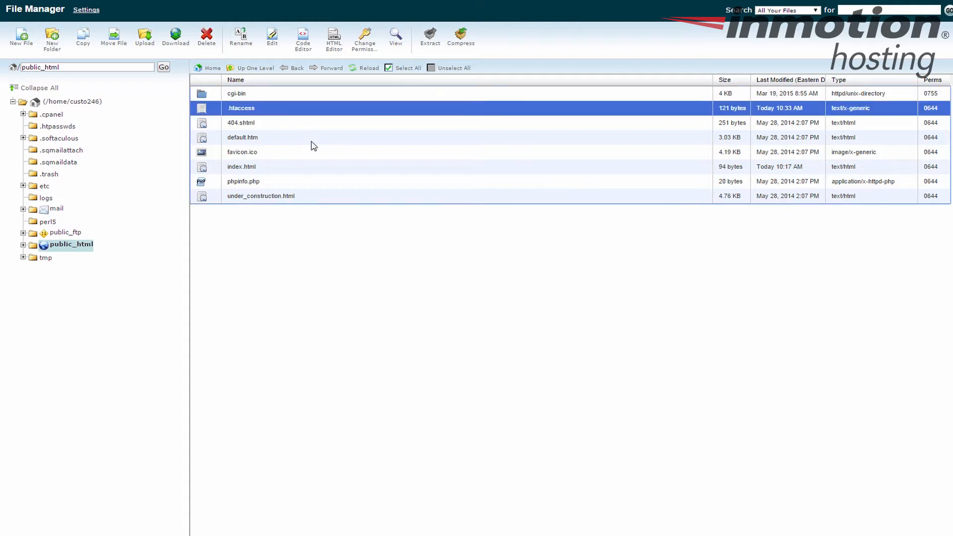
mouse_move(289, 135)
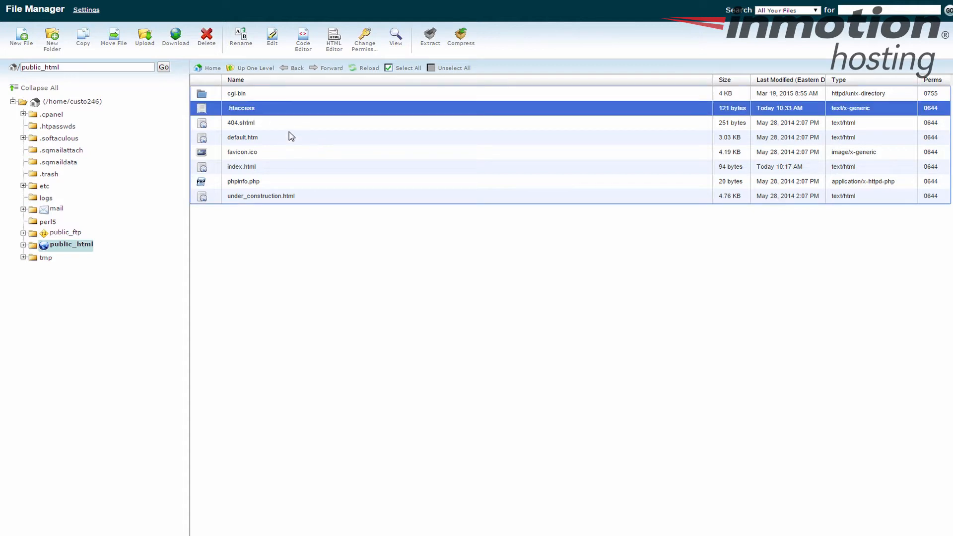
mouse_move(258, 114)
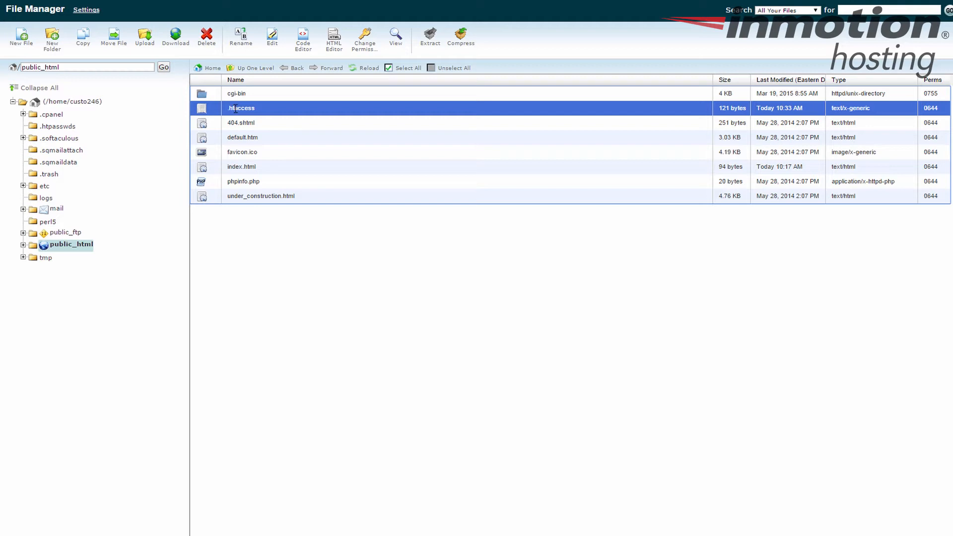
right_click(241, 107)
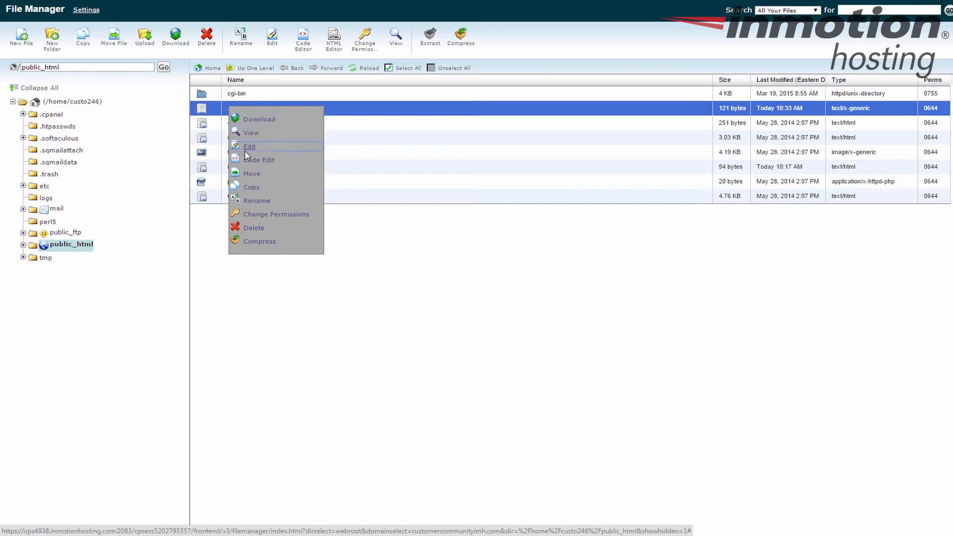
click(249, 146)
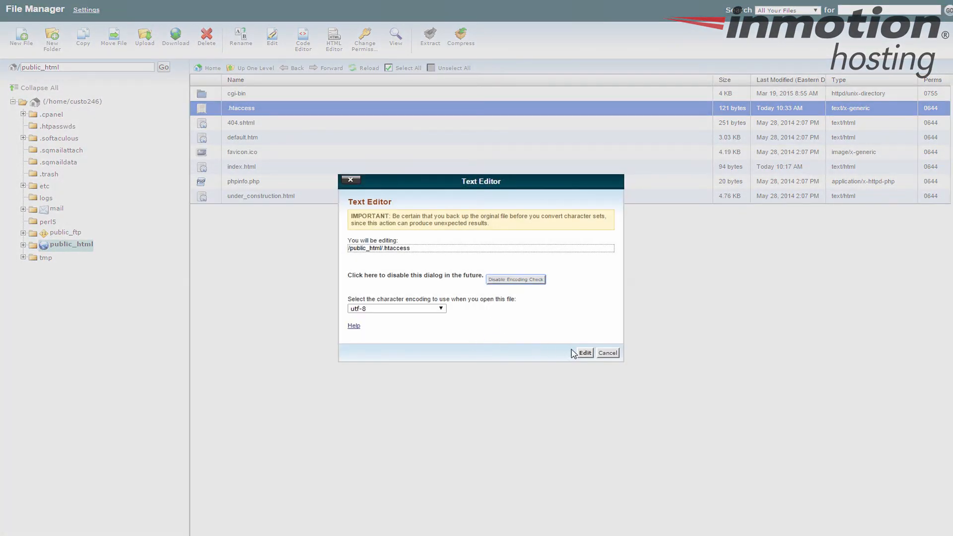
- Append the #Force www RewriteEngine, RewriteCond and RewriteRule lines for customercommunityimh.com to .htaccess
click(583, 353)
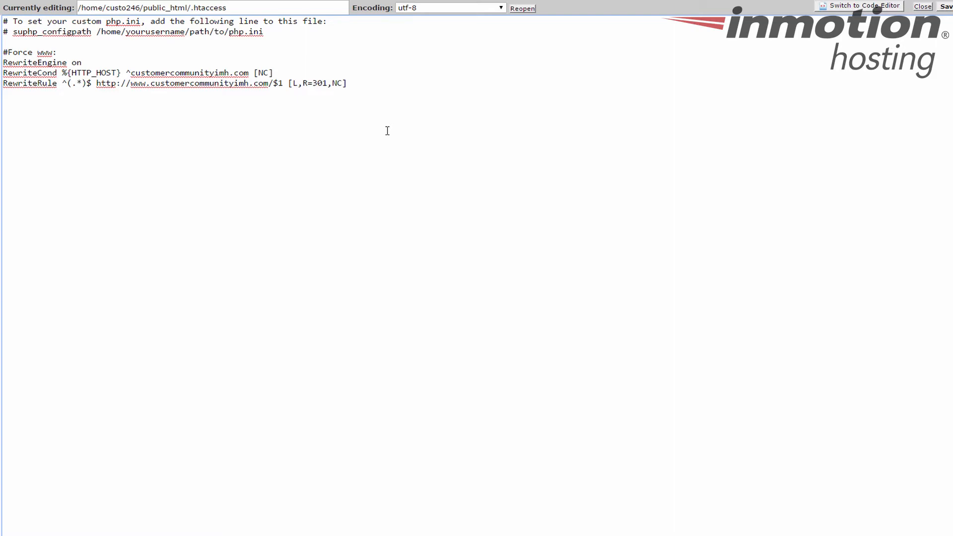
click(347, 84)
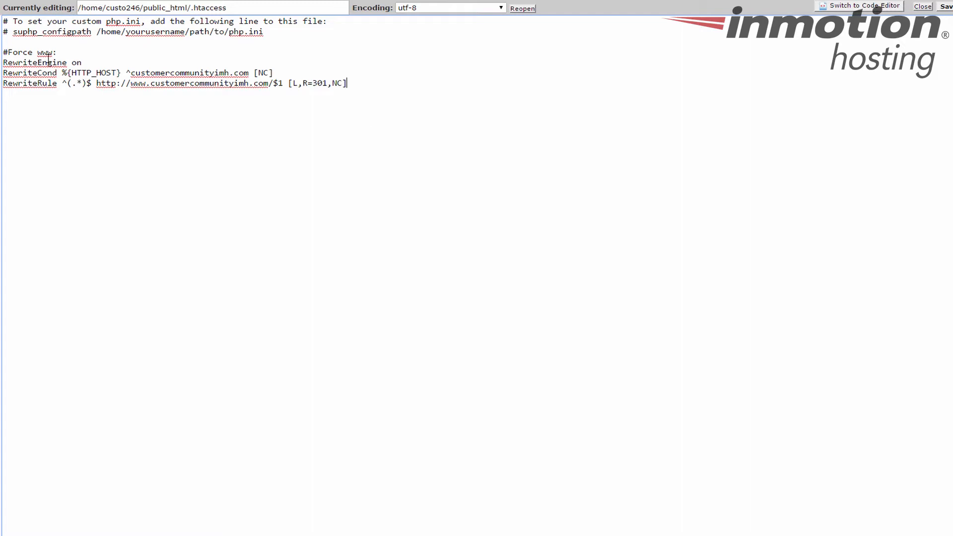
mouse_move(379, 79)
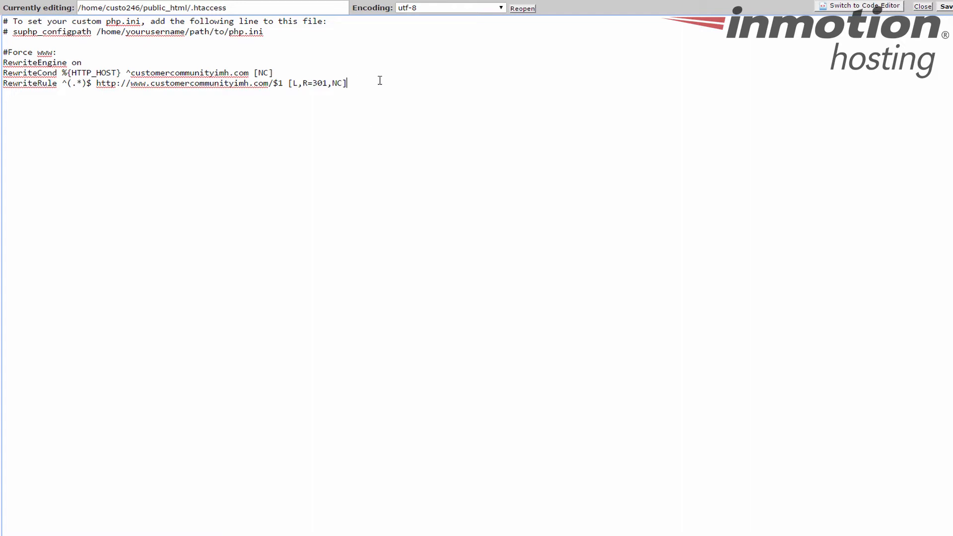
click(948, 7)
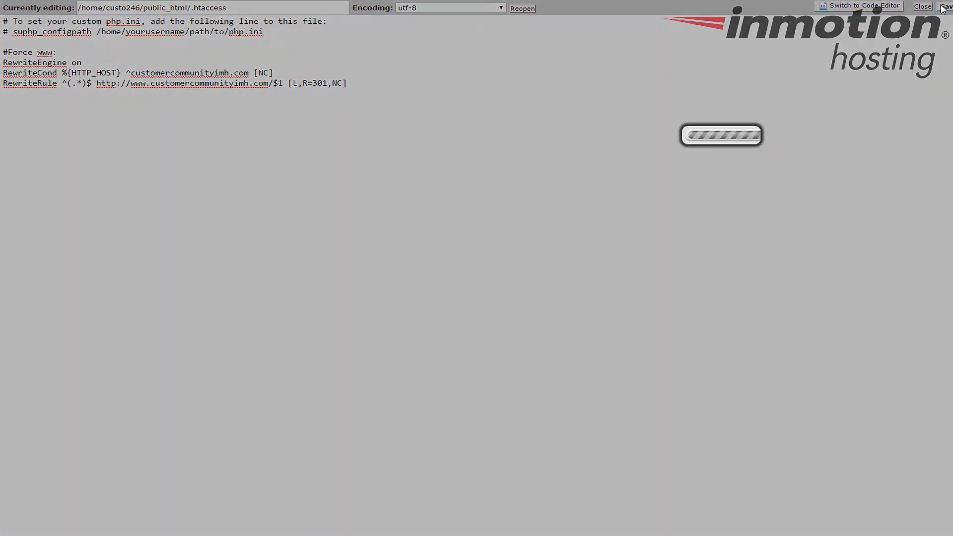
click(946, 6)
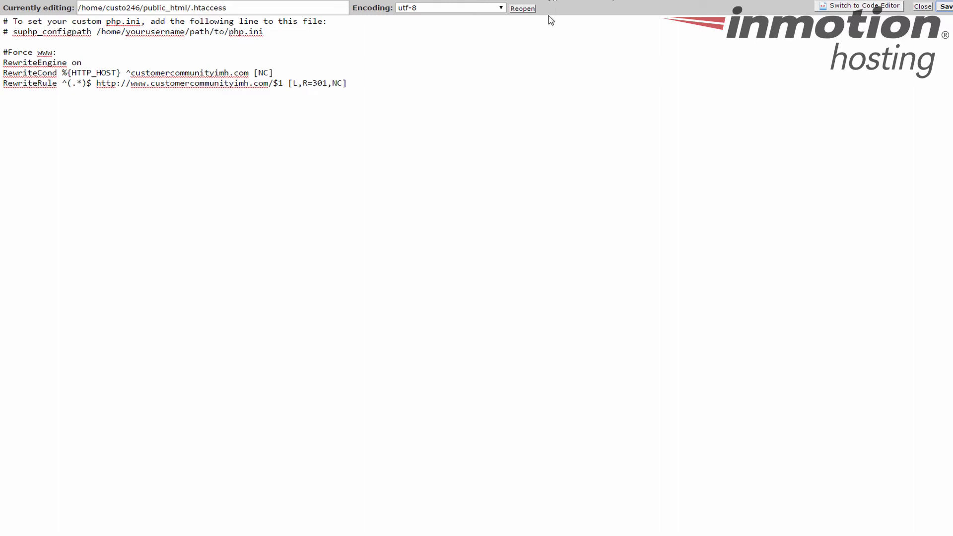
mouse_move(547, 50)
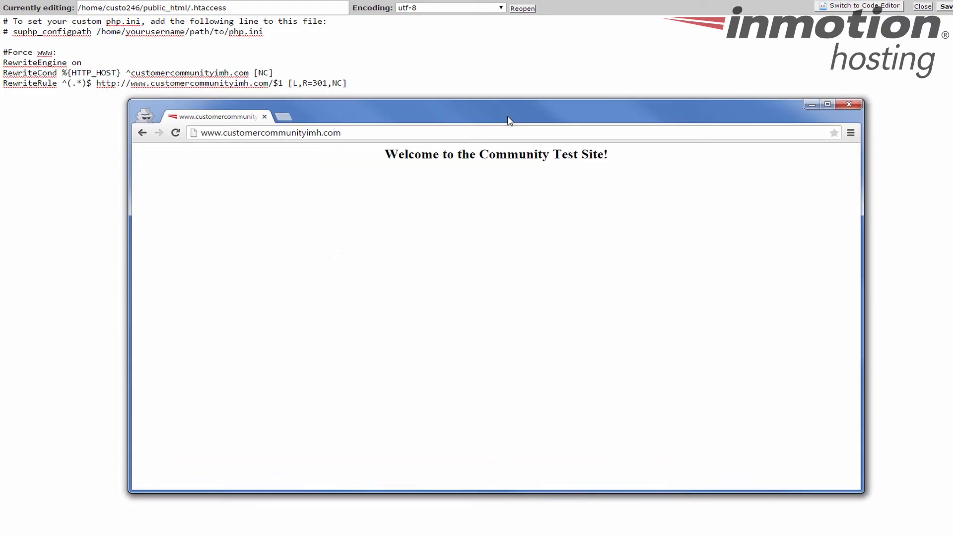
mouse_move(225, 157)
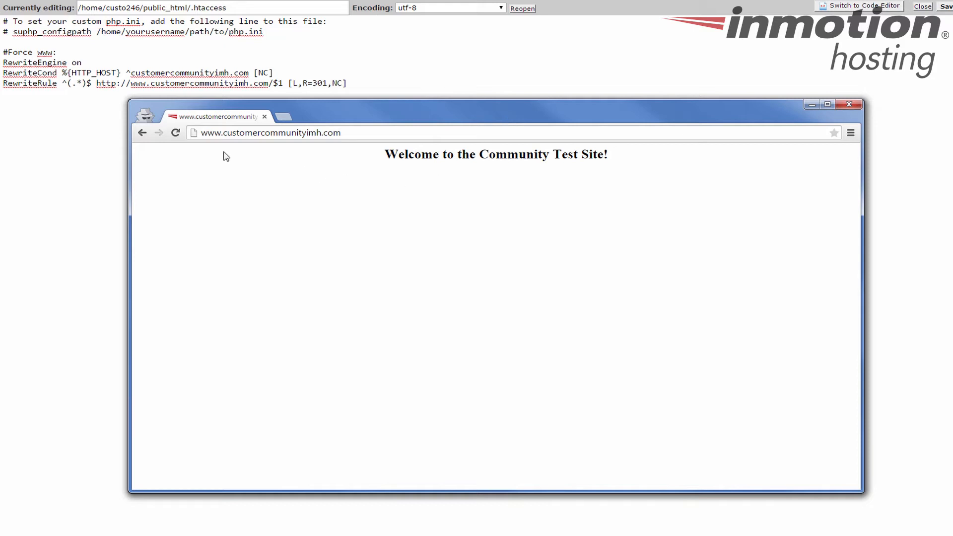
mouse_move(325, 146)
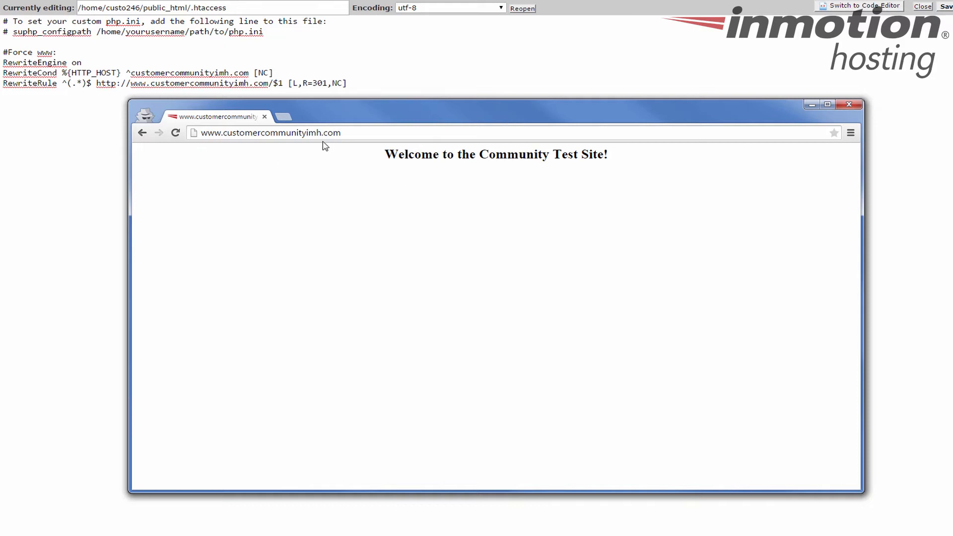
mouse_move(849, 105)
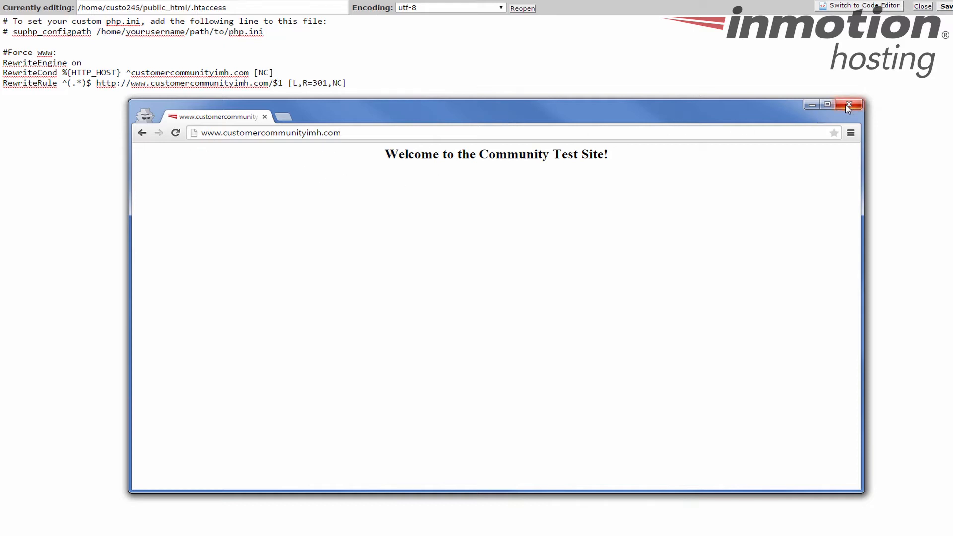
click(850, 105)
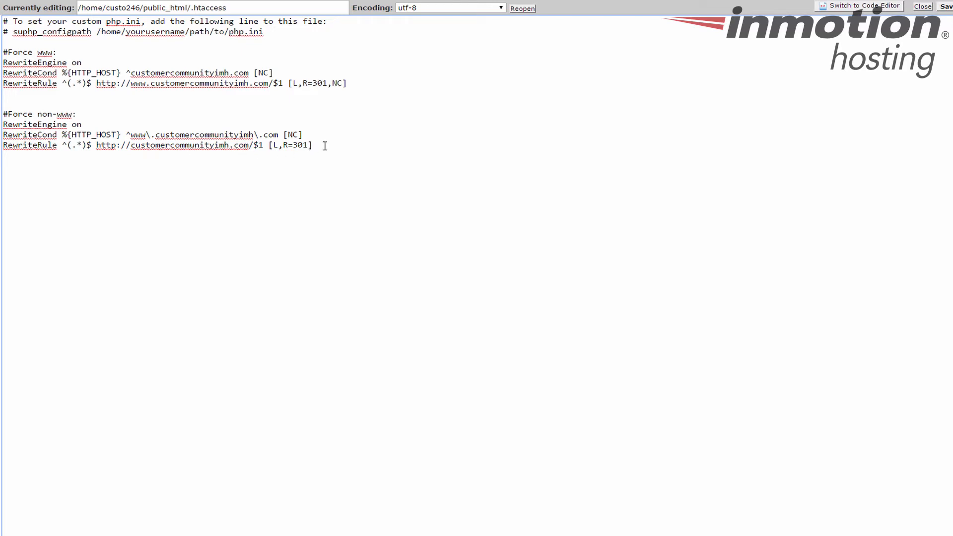
- Comment out the three Force www rule lines with # and save .htaccess
click(274, 72)
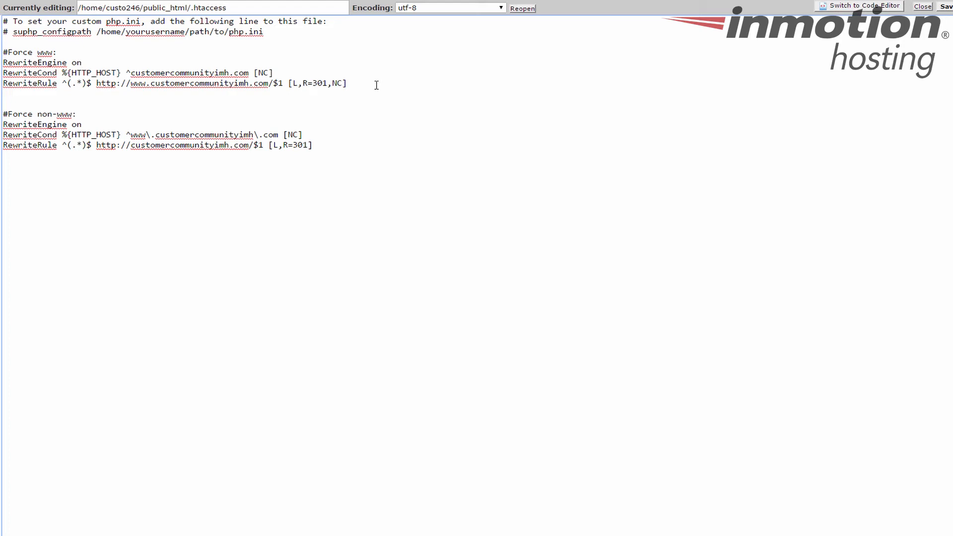
text(#)
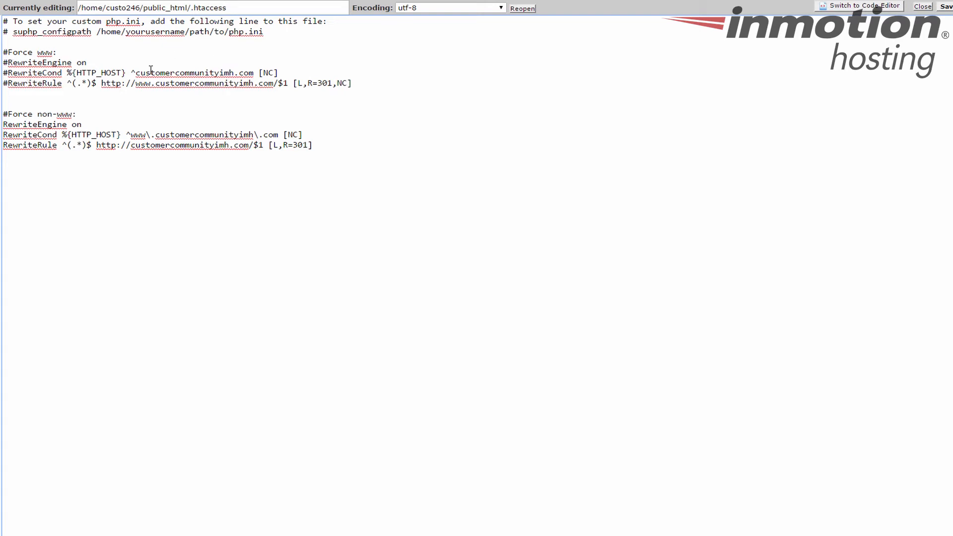
click(947, 7)
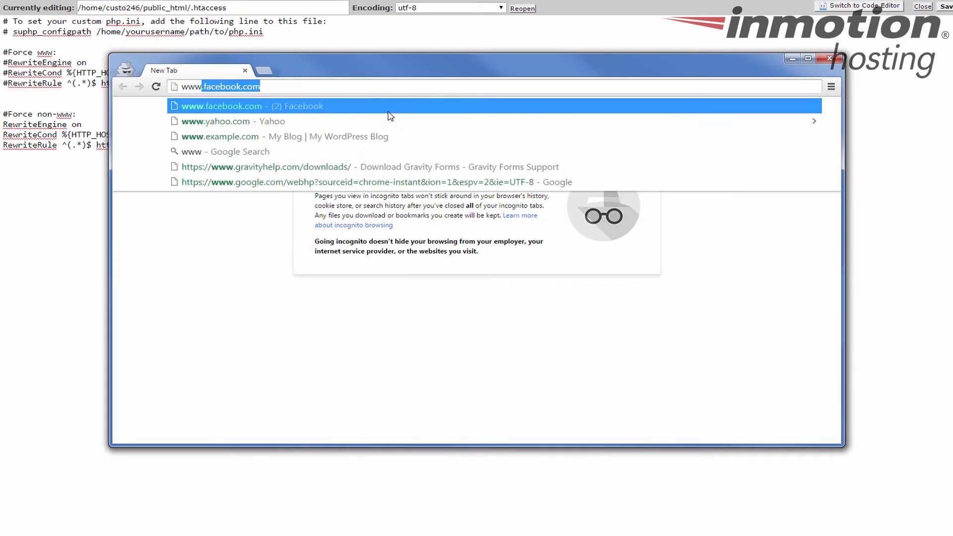
text(www.cu)
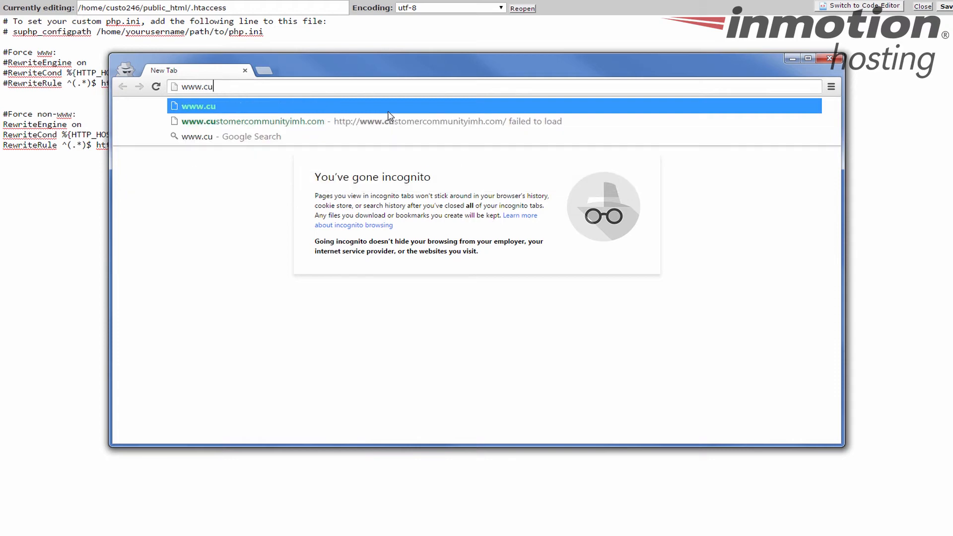
text(stomercom)
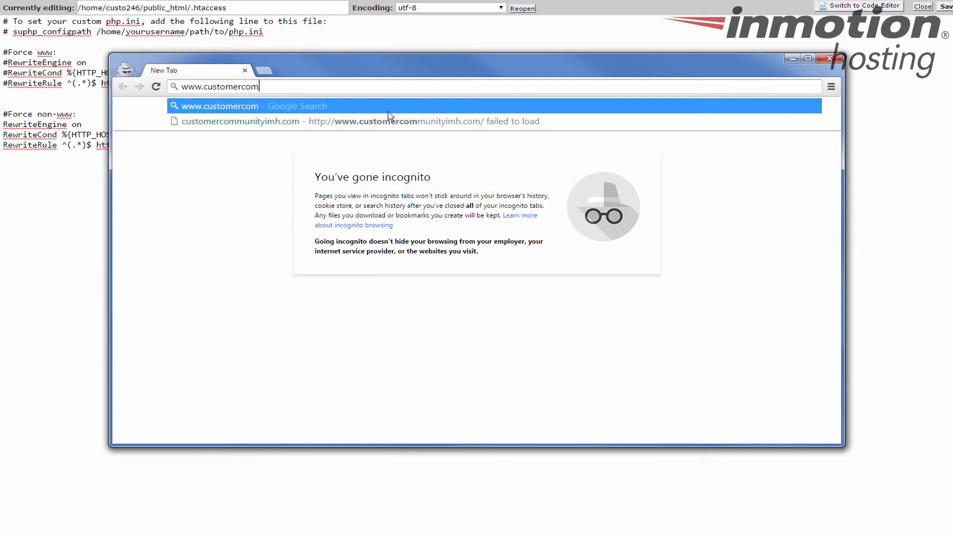
text(munityimh.com)
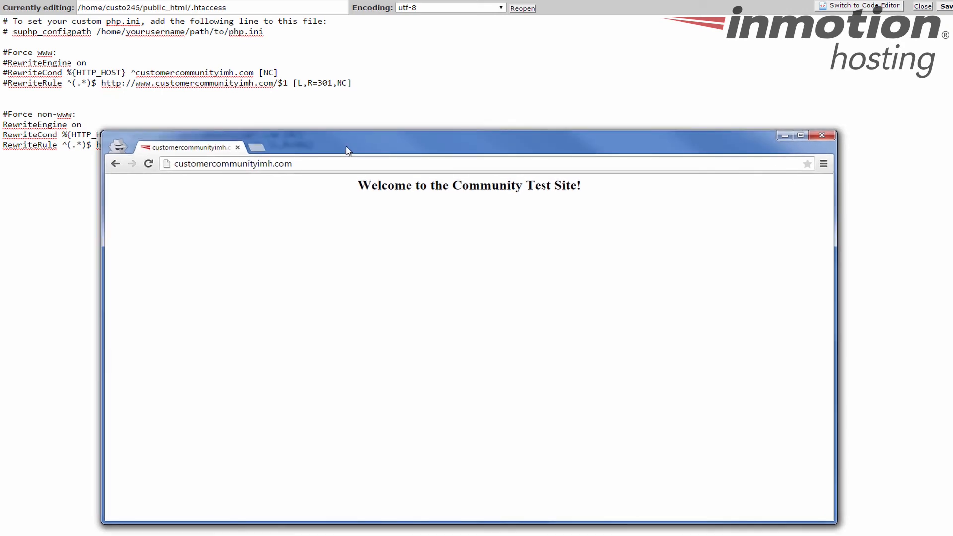
click(822, 135)
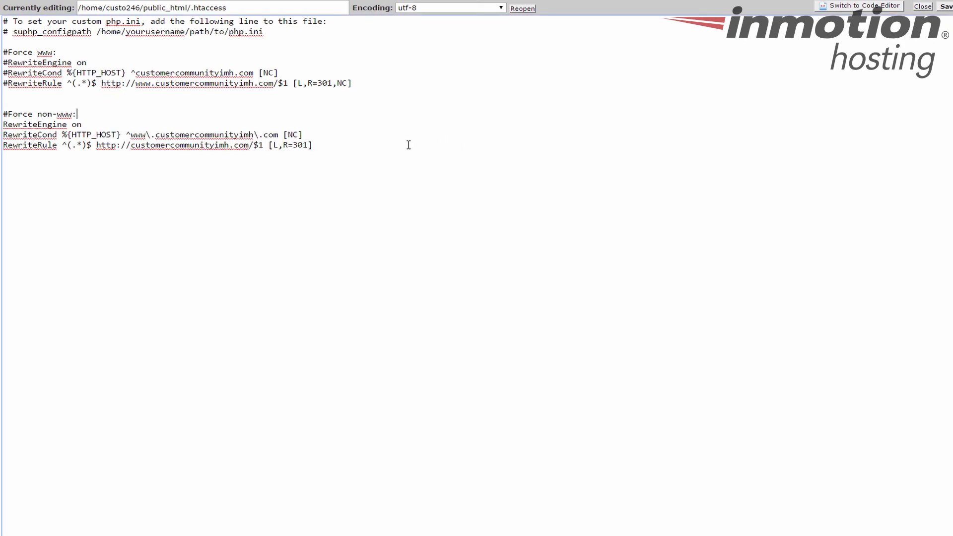
- Remove # from the three www rule lines, save, and close Chrome after the redirect loop error
click(312, 83)
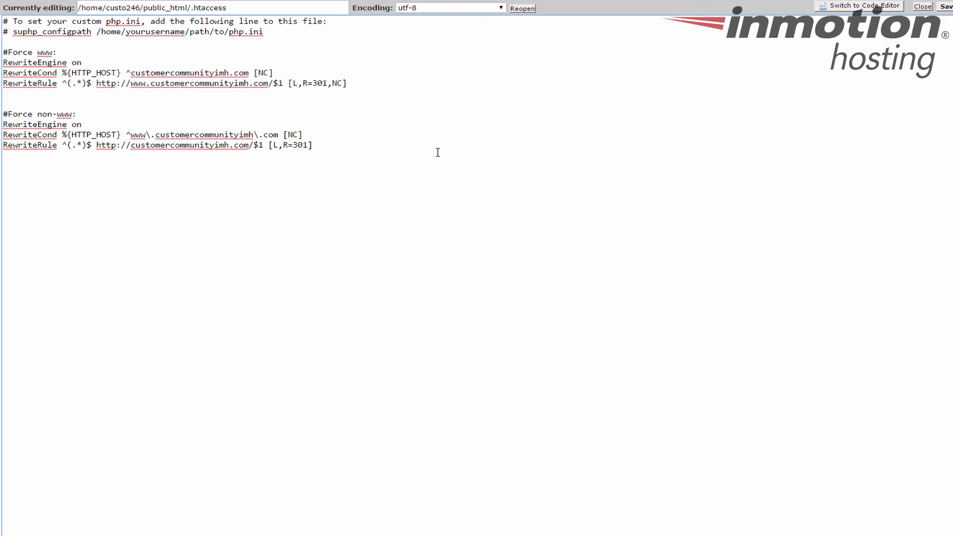
click(302, 134)
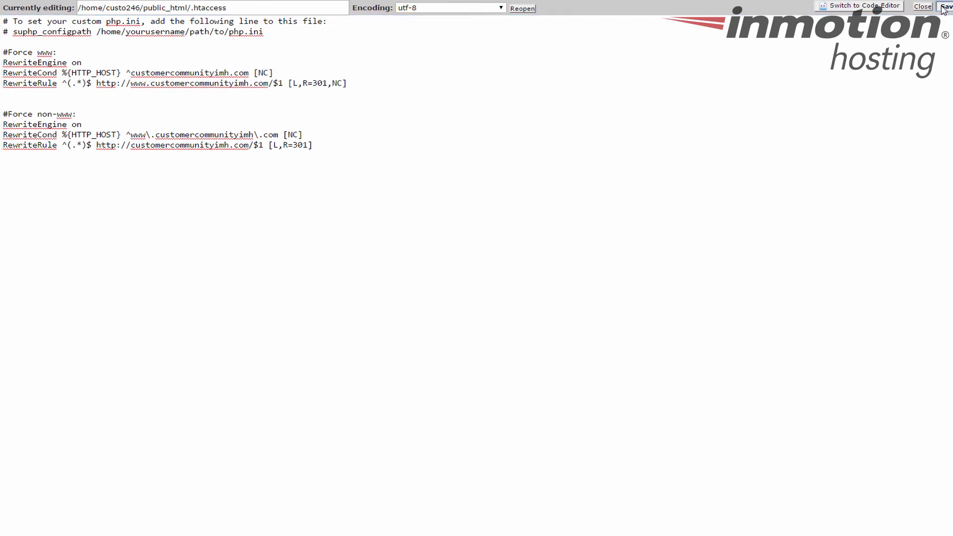
click(946, 7)
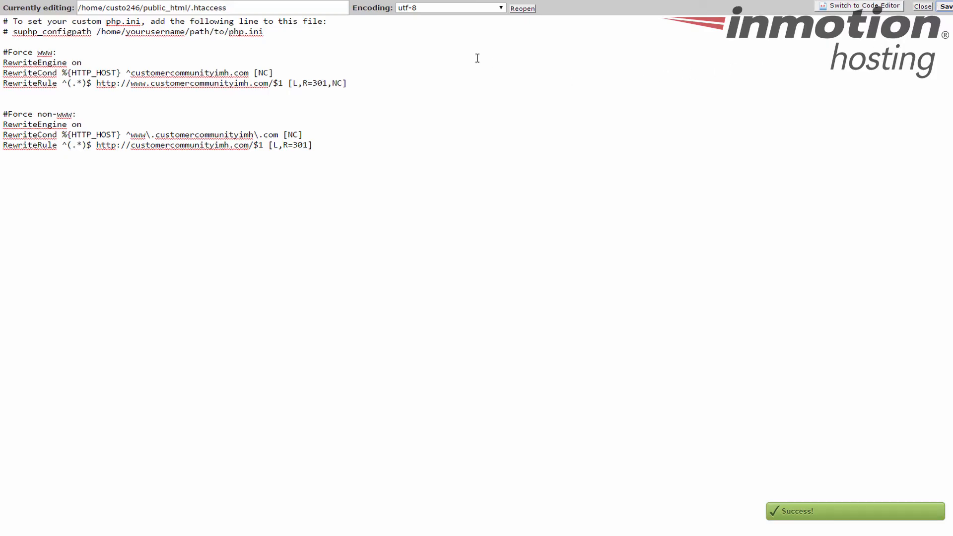
mouse_move(392, 56)
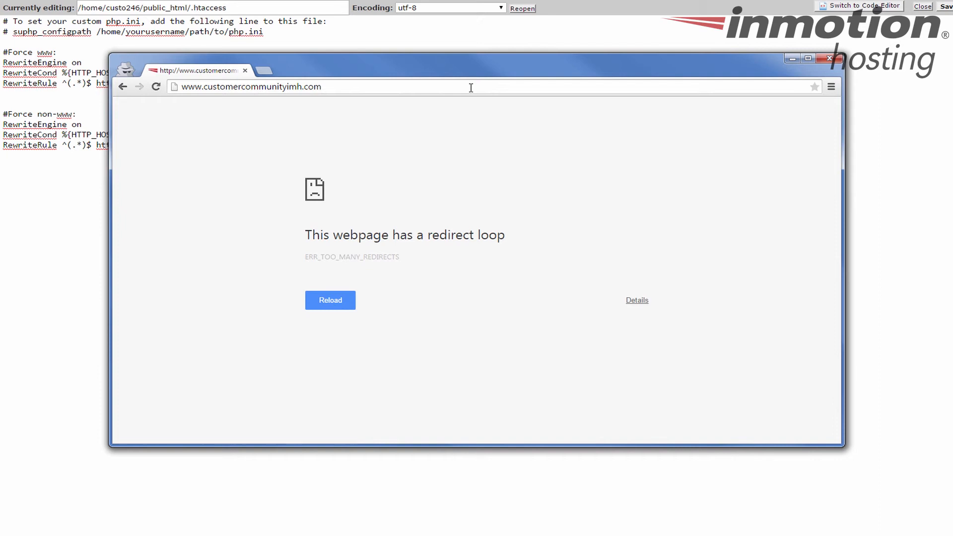
mouse_move(327, 238)
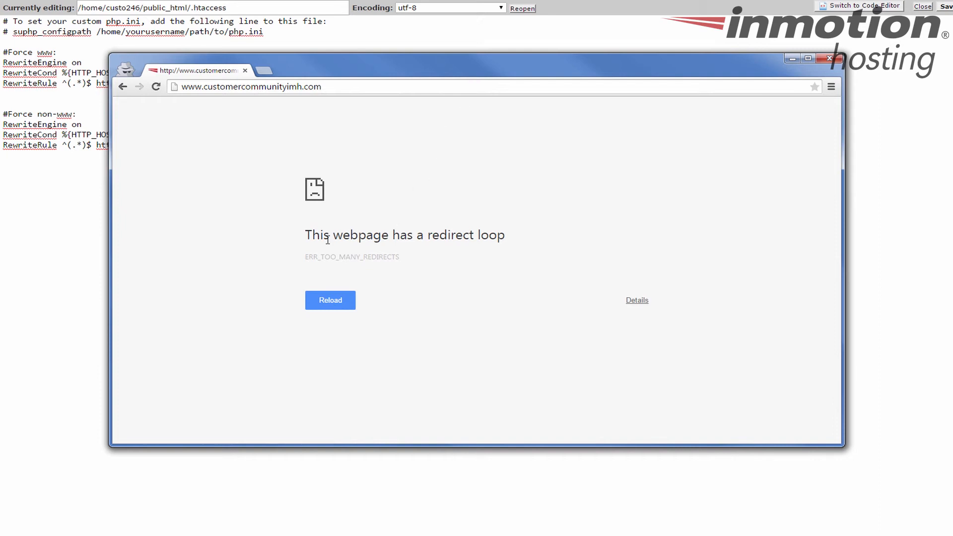
mouse_move(305, 269)
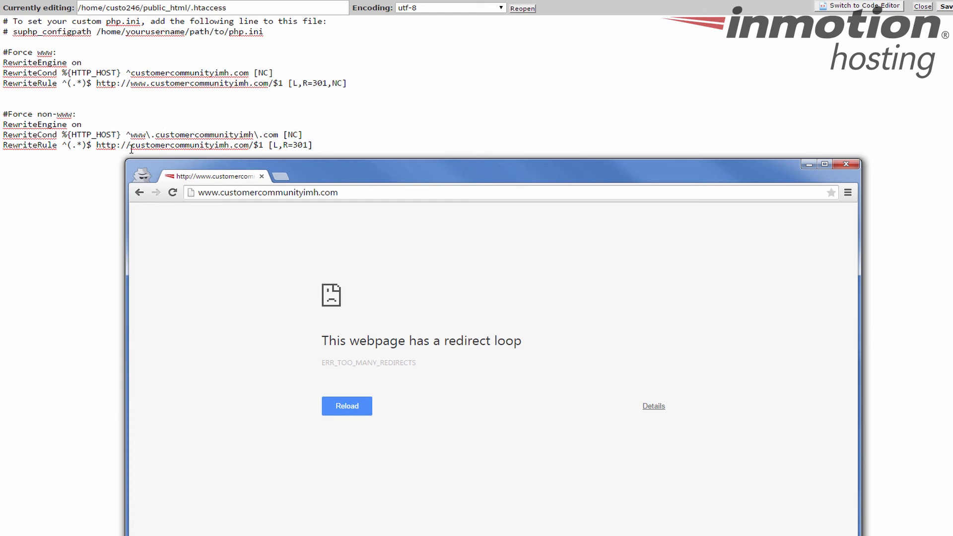
mouse_move(406, 142)
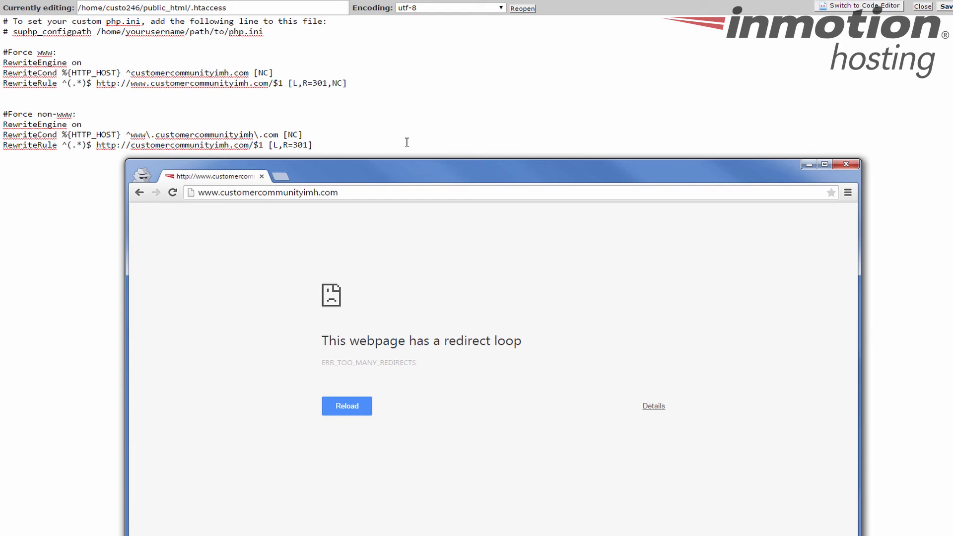
mouse_move(707, 170)
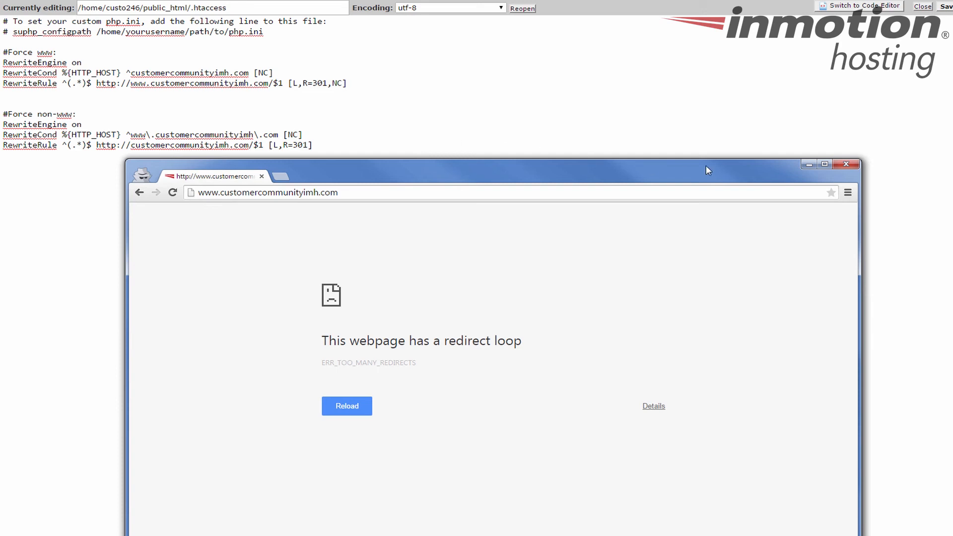
mouse_move(849, 164)
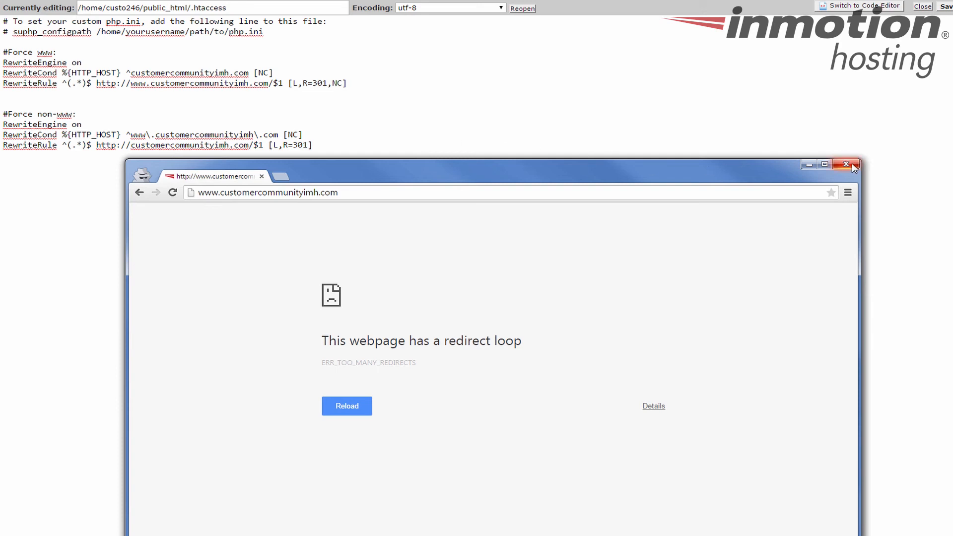
click(845, 165)
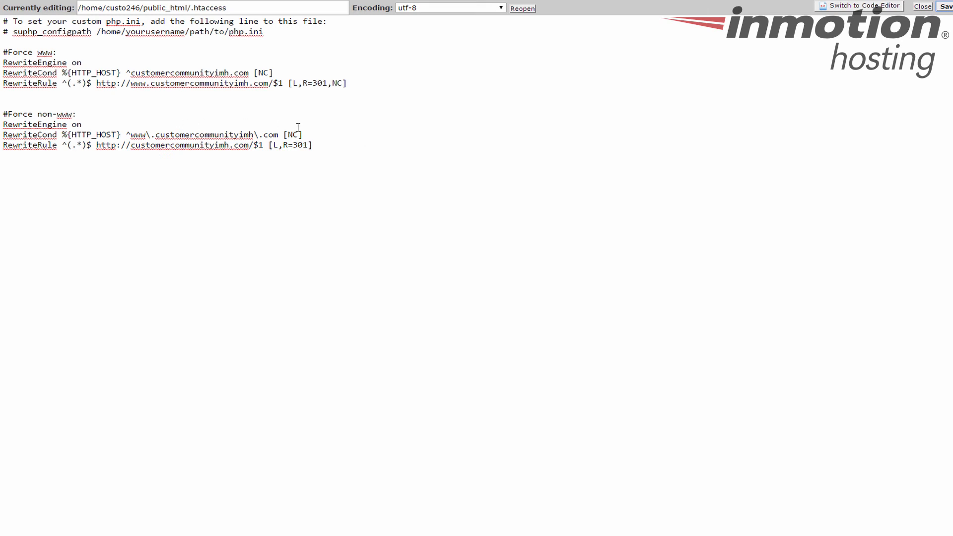
mouse_move(355, 143)
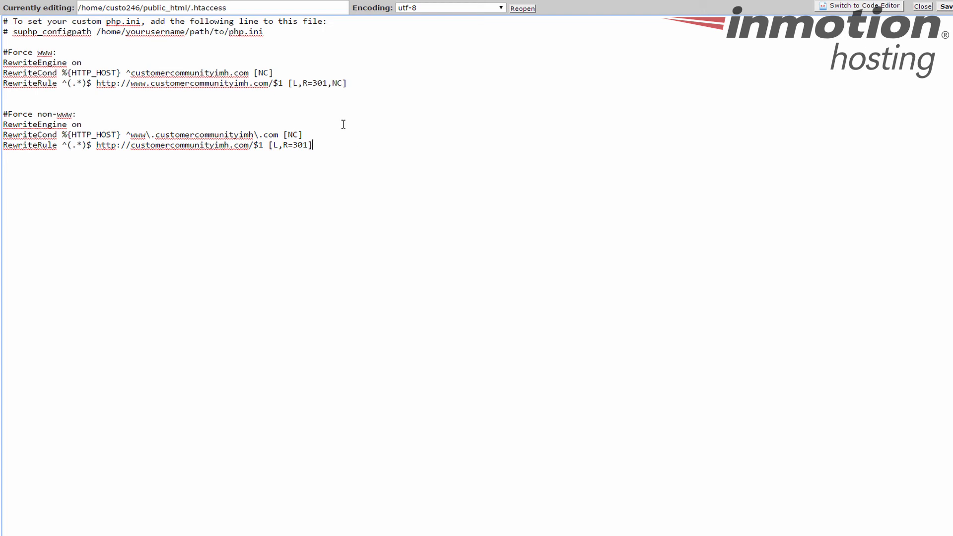
mouse_move(398, 124)
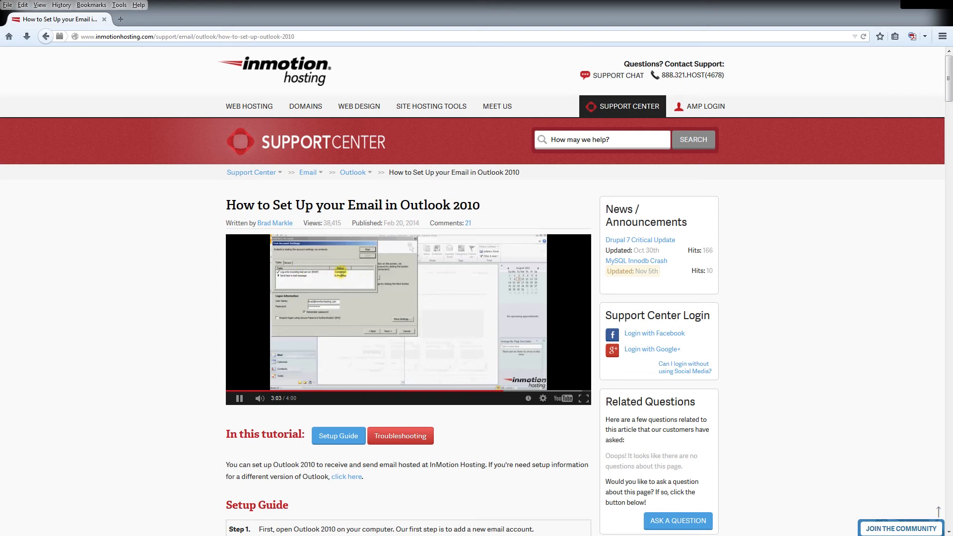
- Go to the WordPress tutorials page, then the 'Join the Community!' page
click(901, 528)
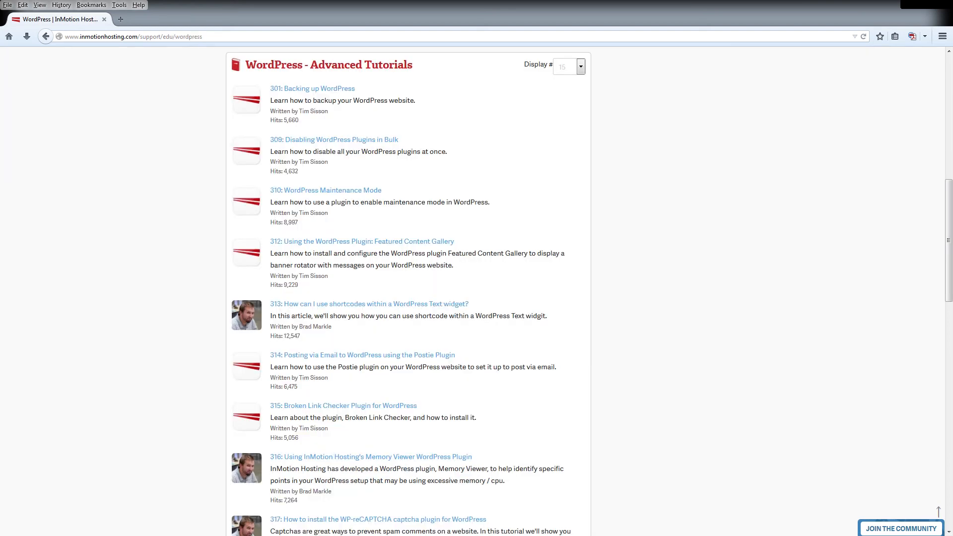
click(900, 528)
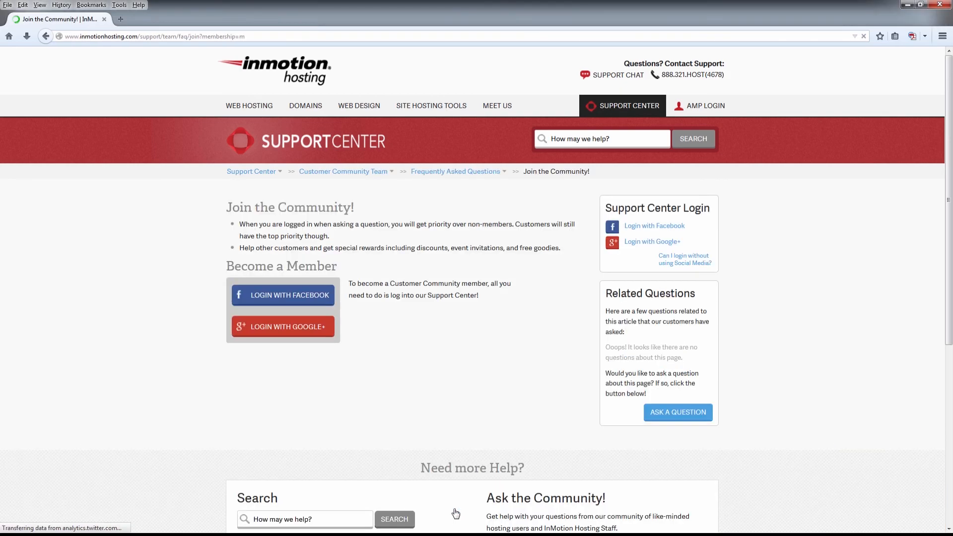